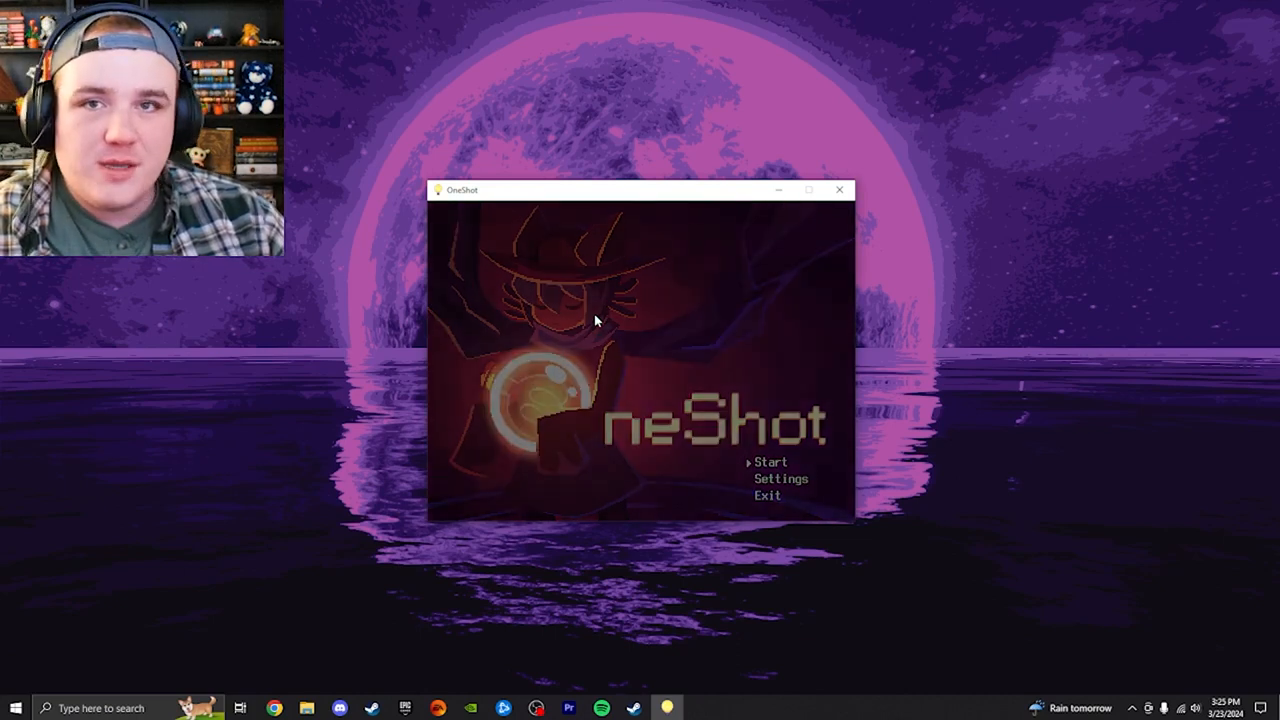
# Choose Start on the OneShot title screen to reach the 'You found me.' desktop message
pyautogui.click(771, 461)
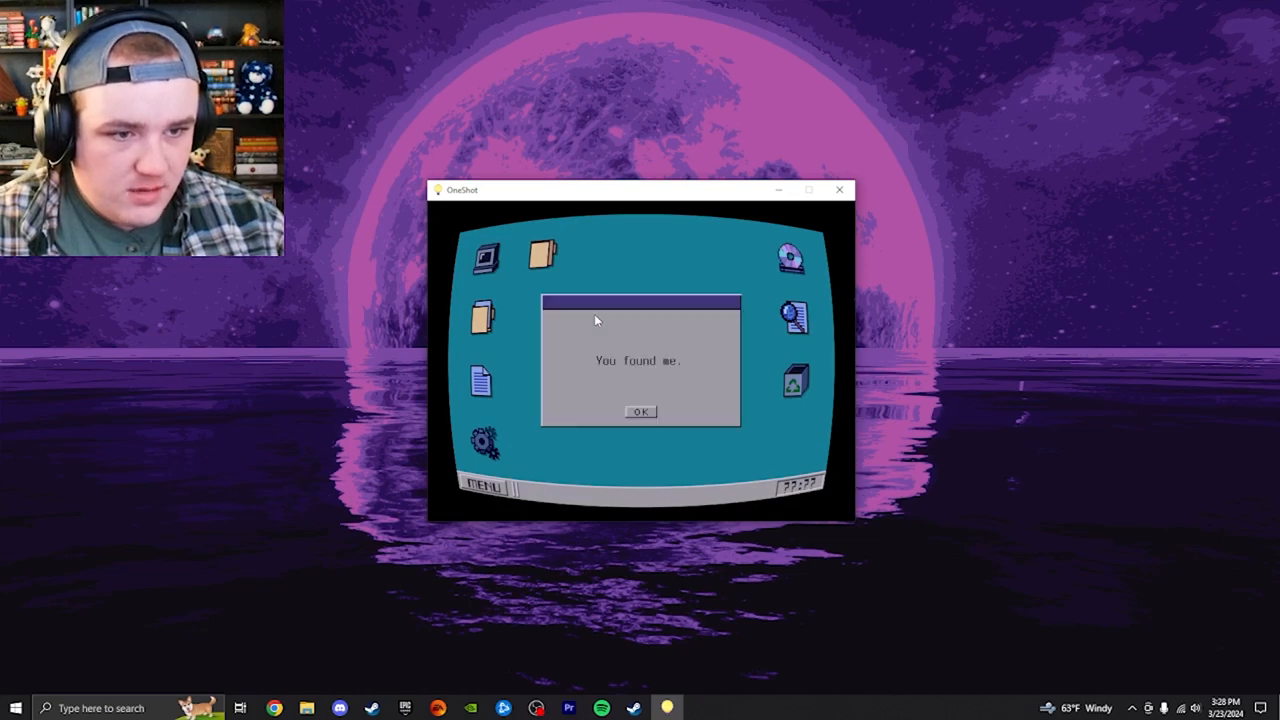
# Click through the computer's intro messages about helping Niko leave, stopping at the one-shot warning
pyautogui.click(640, 412)
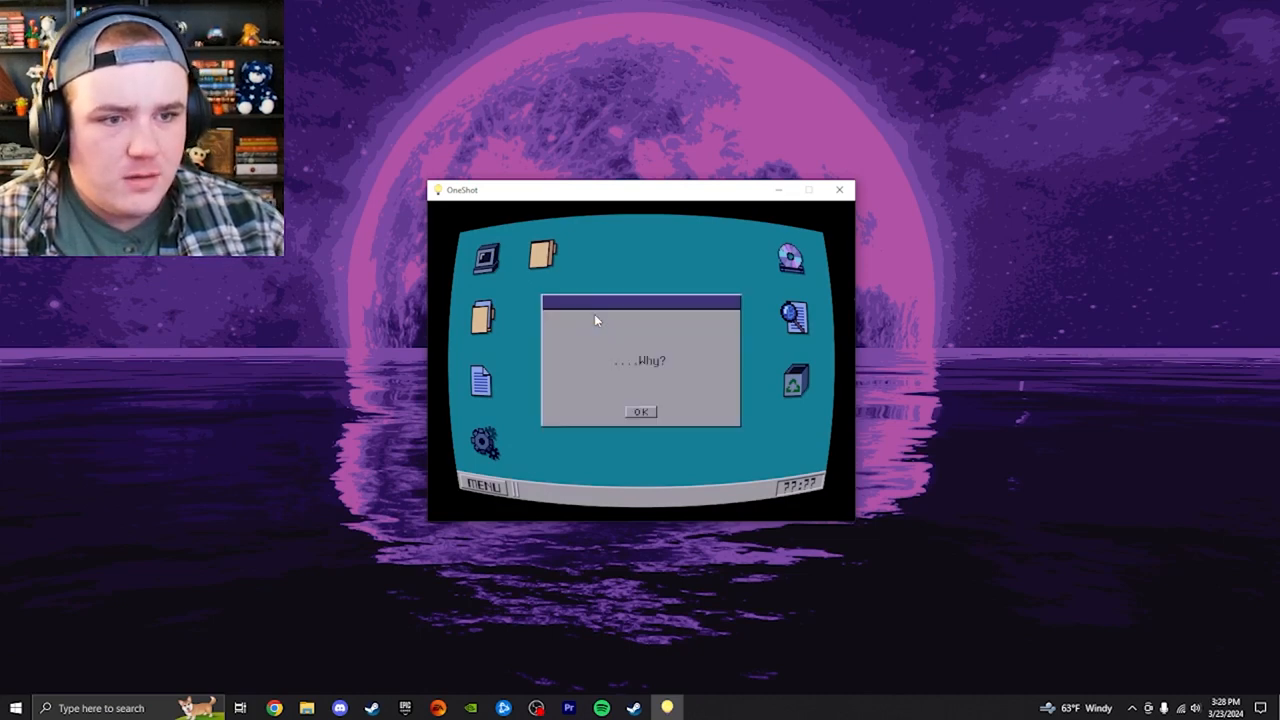
pyautogui.click(640, 412)
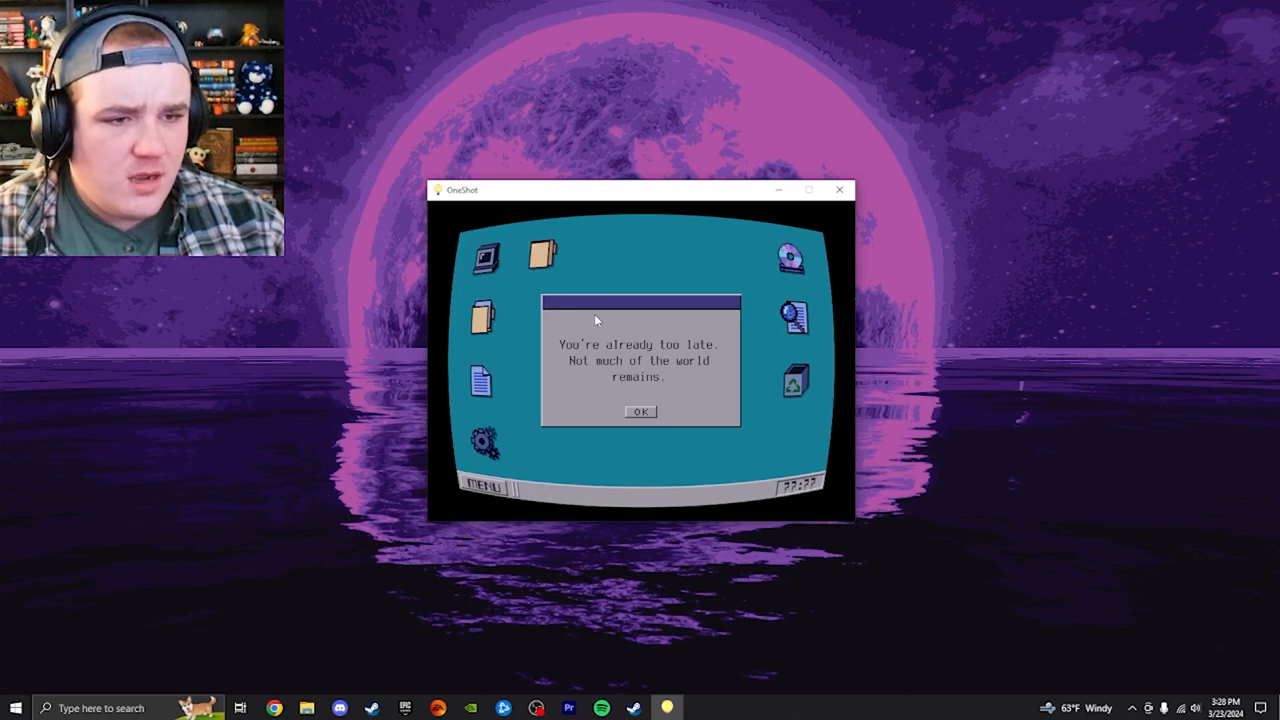
pyautogui.click(640, 411)
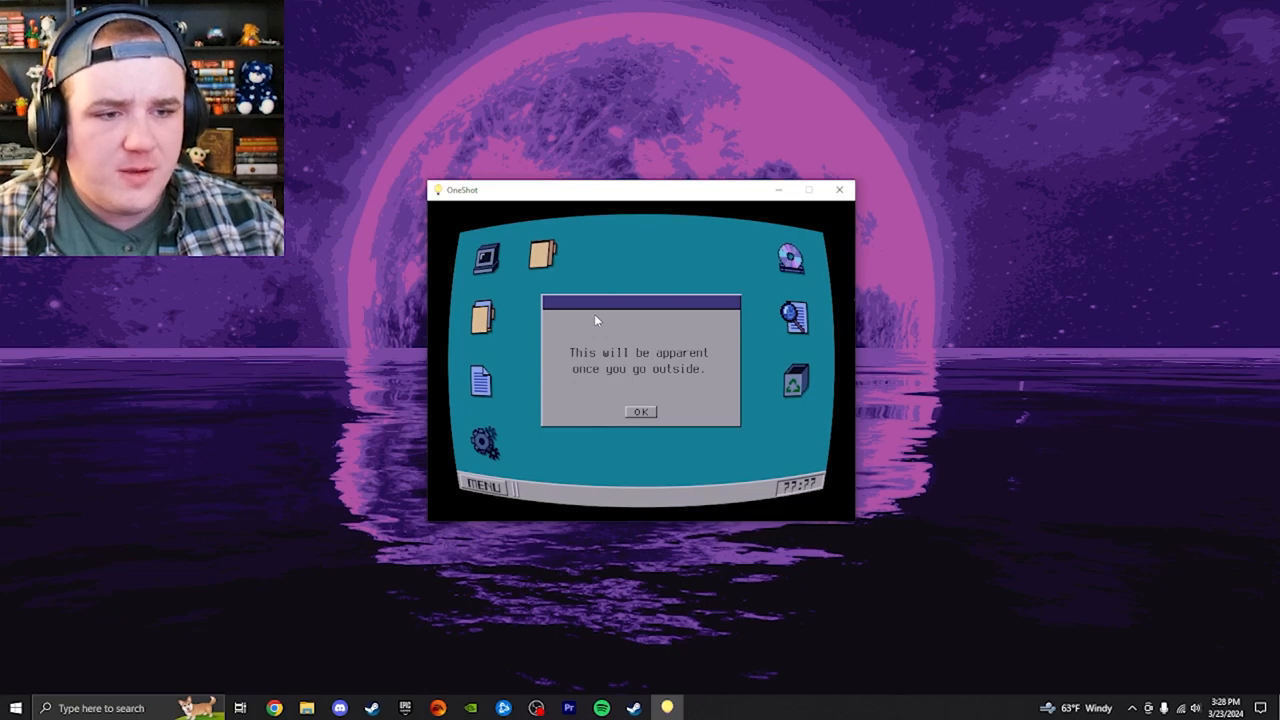
pyautogui.click(640, 411)
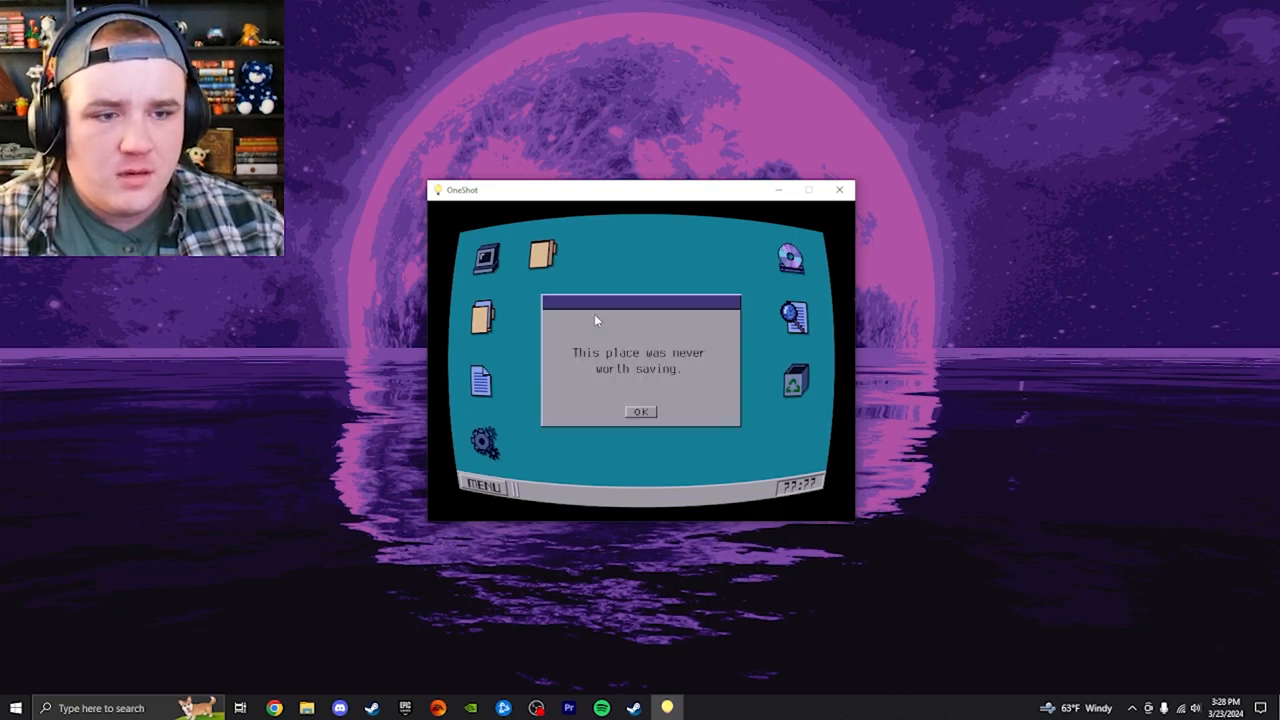
pyautogui.click(640, 411)
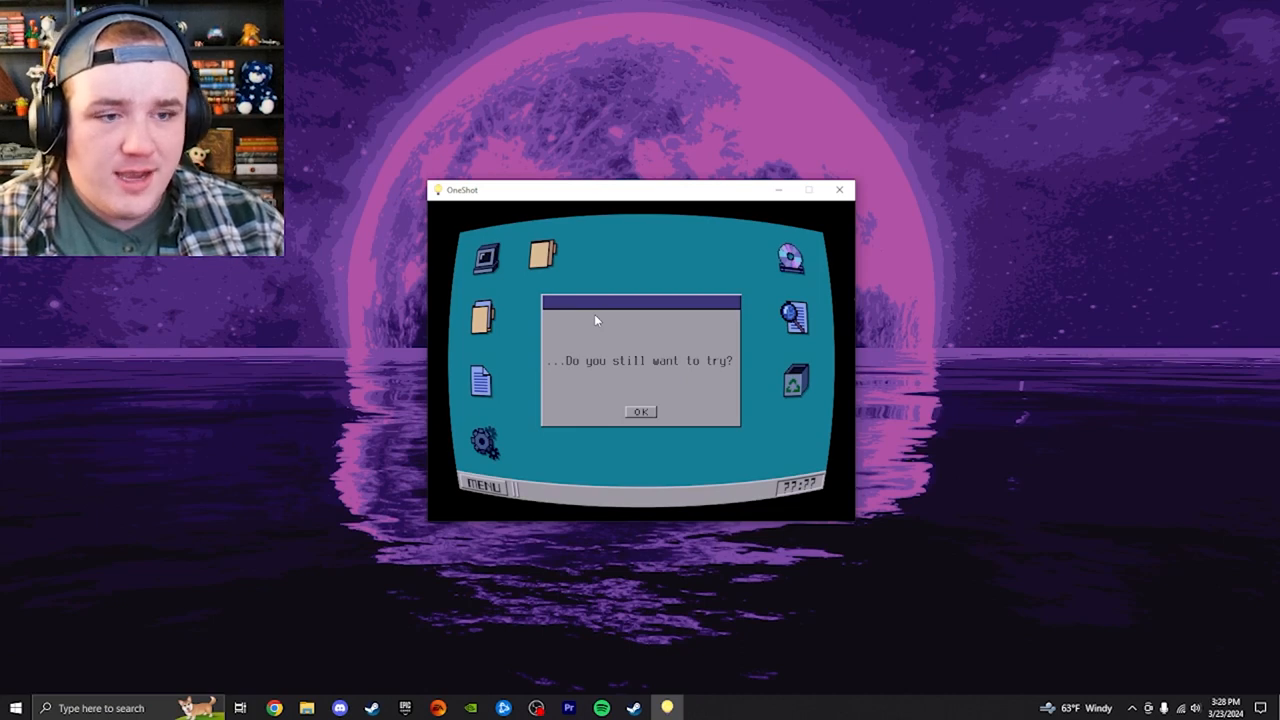
pyautogui.click(640, 411)
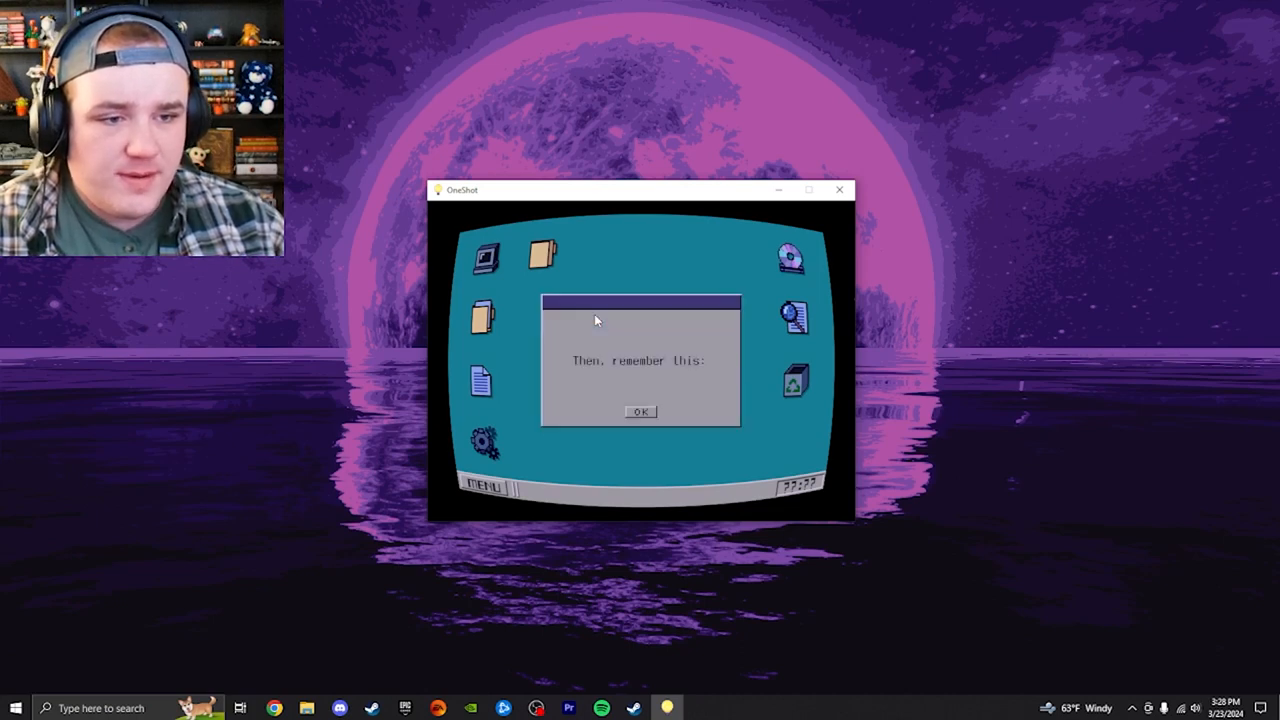
pyautogui.click(640, 412)
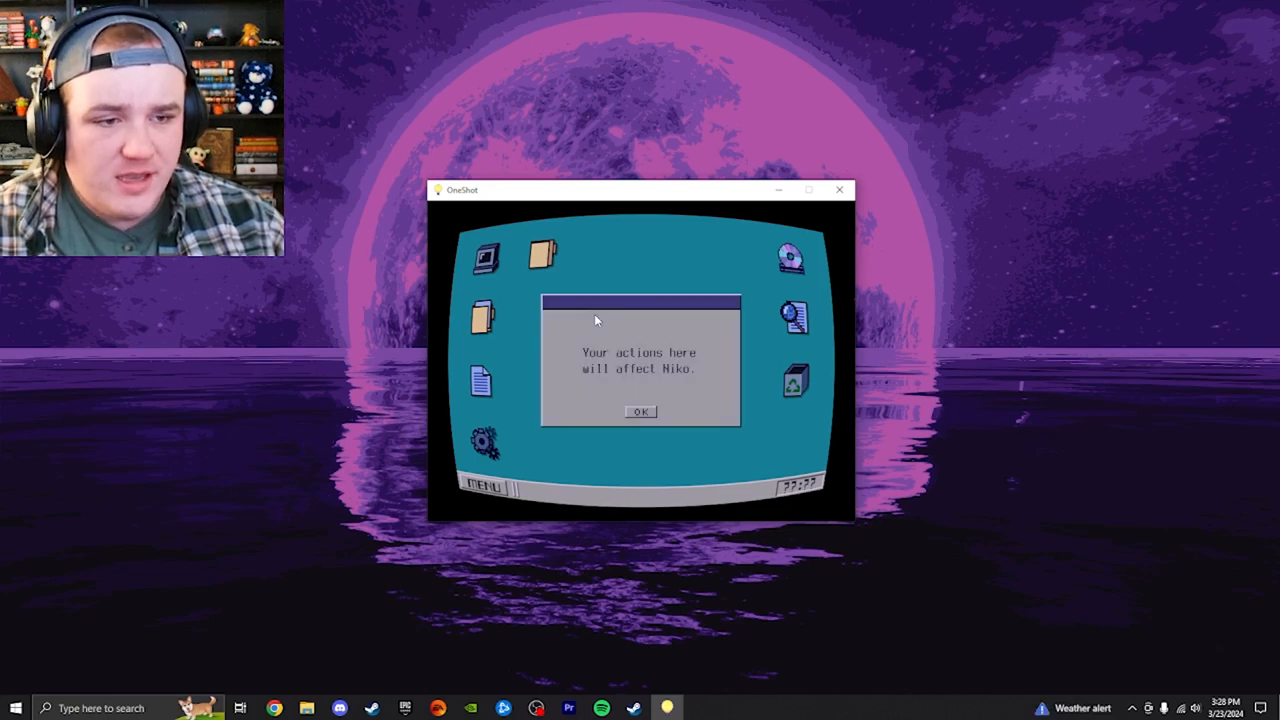
pyautogui.click(640, 412)
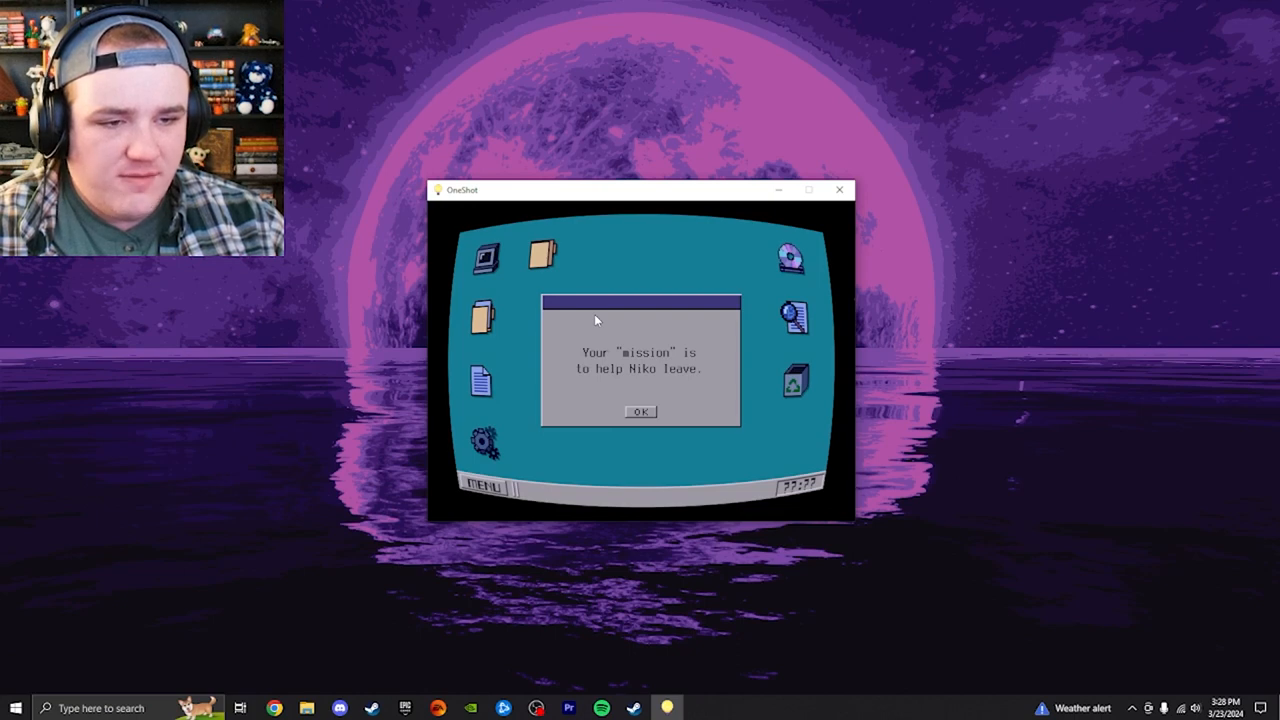
pyautogui.click(640, 411)
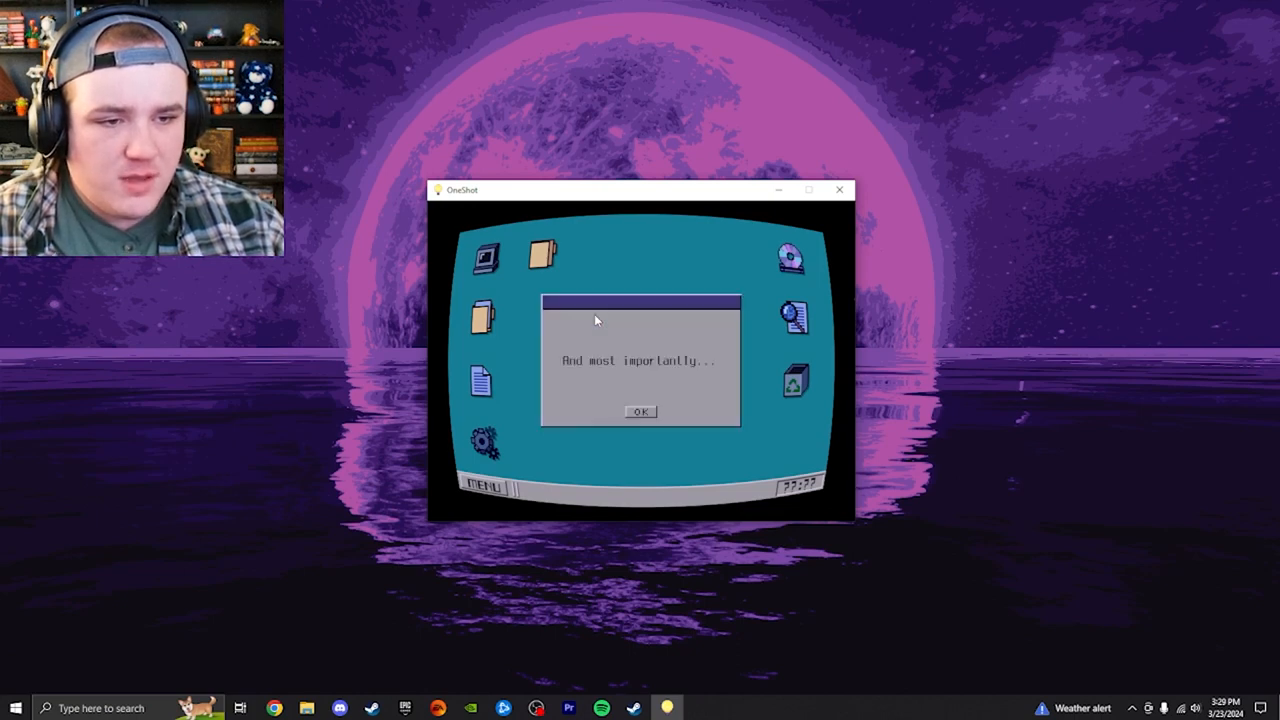
pyautogui.click(640, 411)
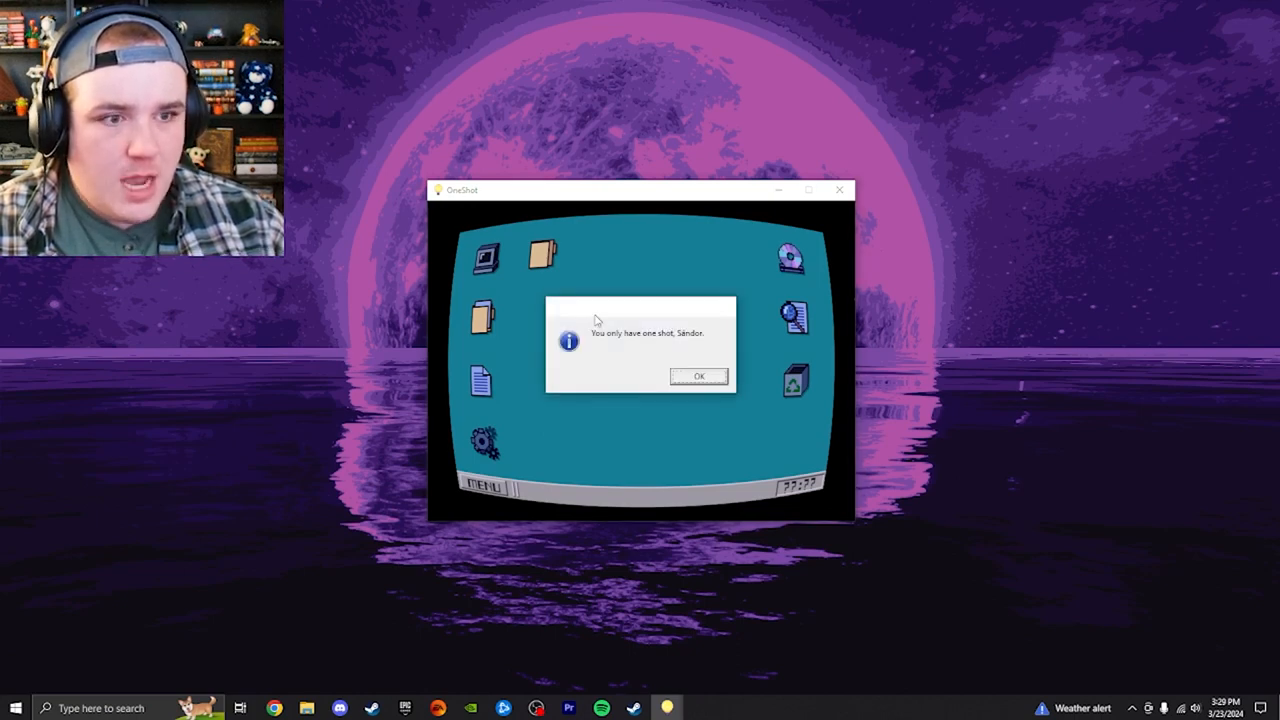
pyautogui.moveTo(678, 360)
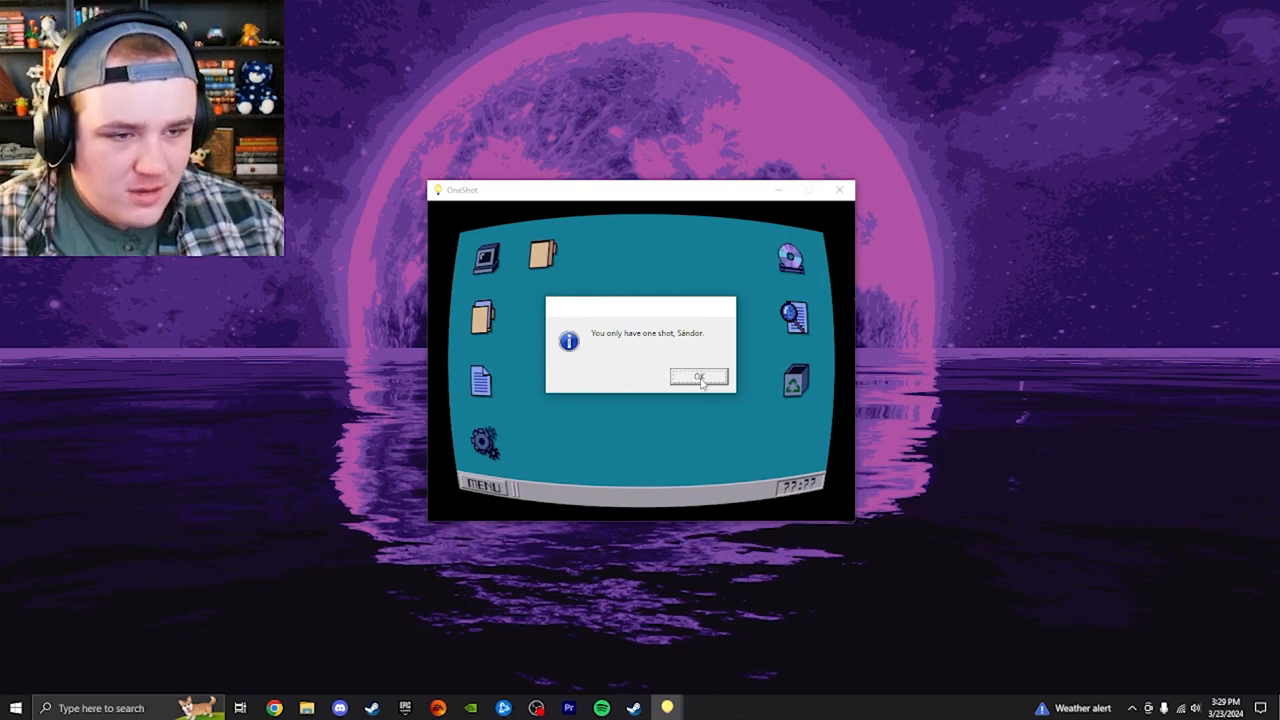
# Dismiss the 'You only have one shot' warning and walk Niko up into the shelf-lined corridor
pyautogui.click(699, 377)
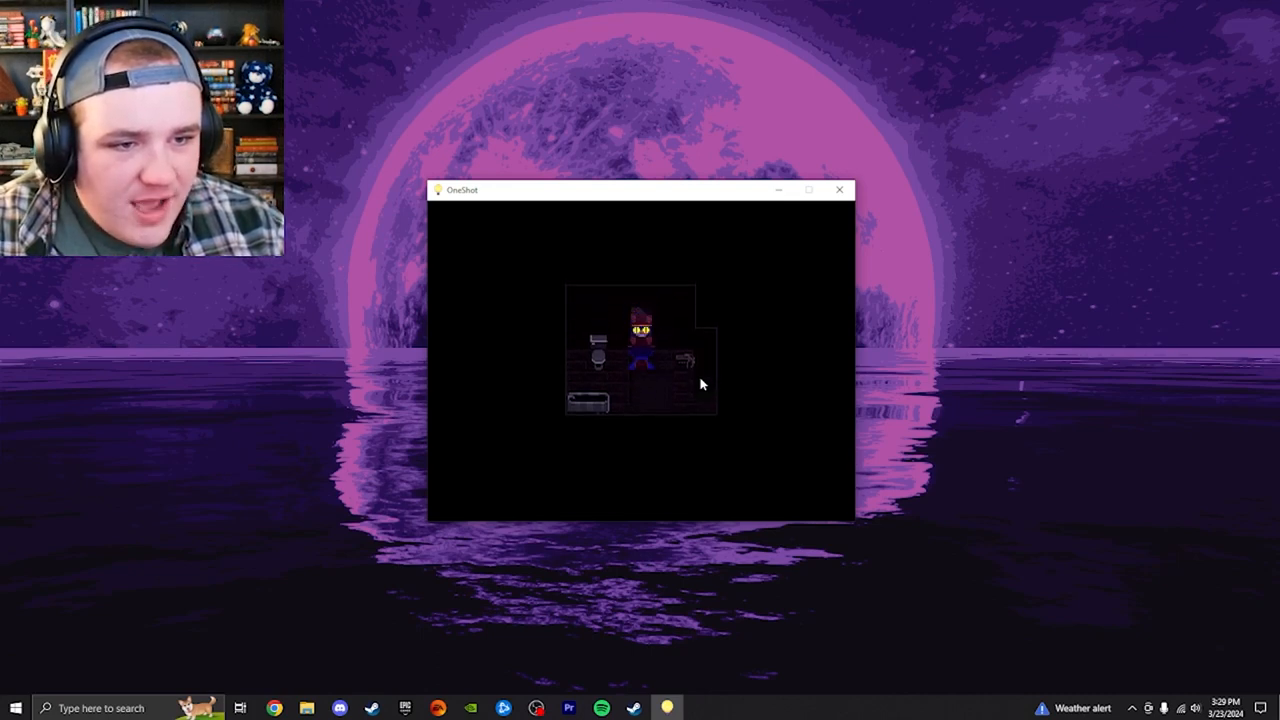
pyautogui.press('up')
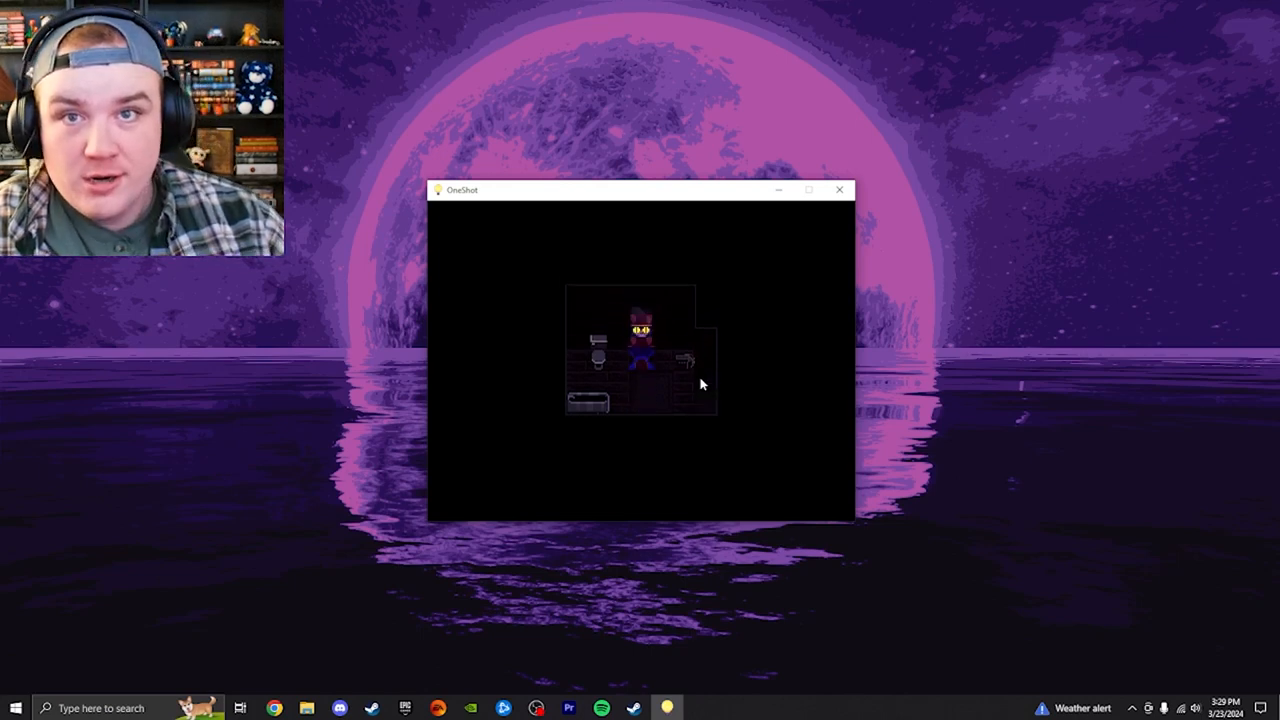
pyautogui.press('up')
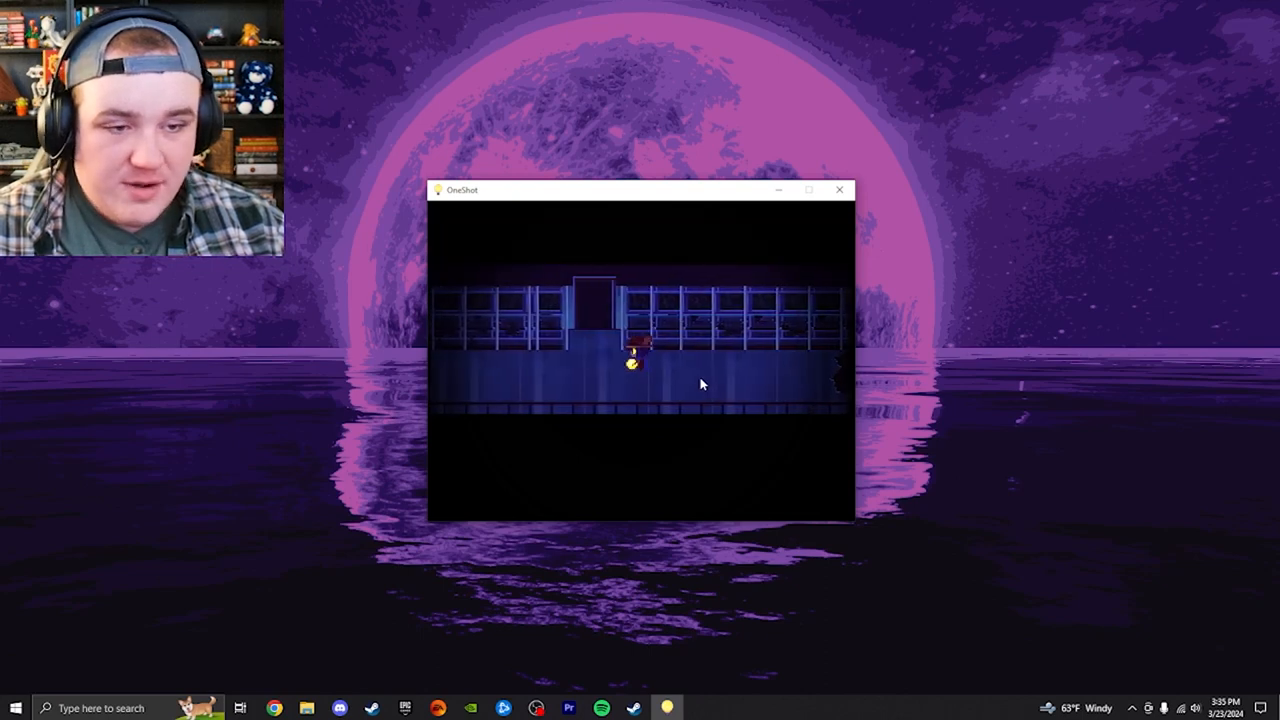
# Walk Niko along the dark walkway toward the glowing wall-mounted box
pyautogui.press('right')
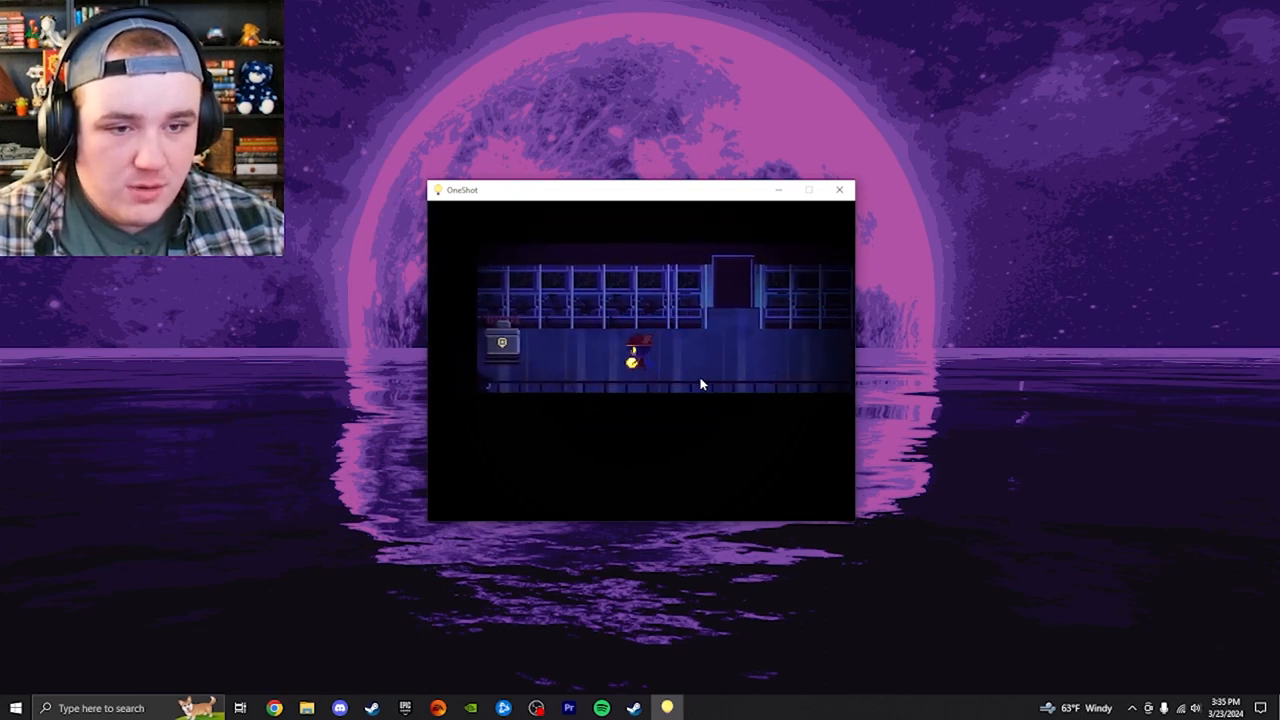